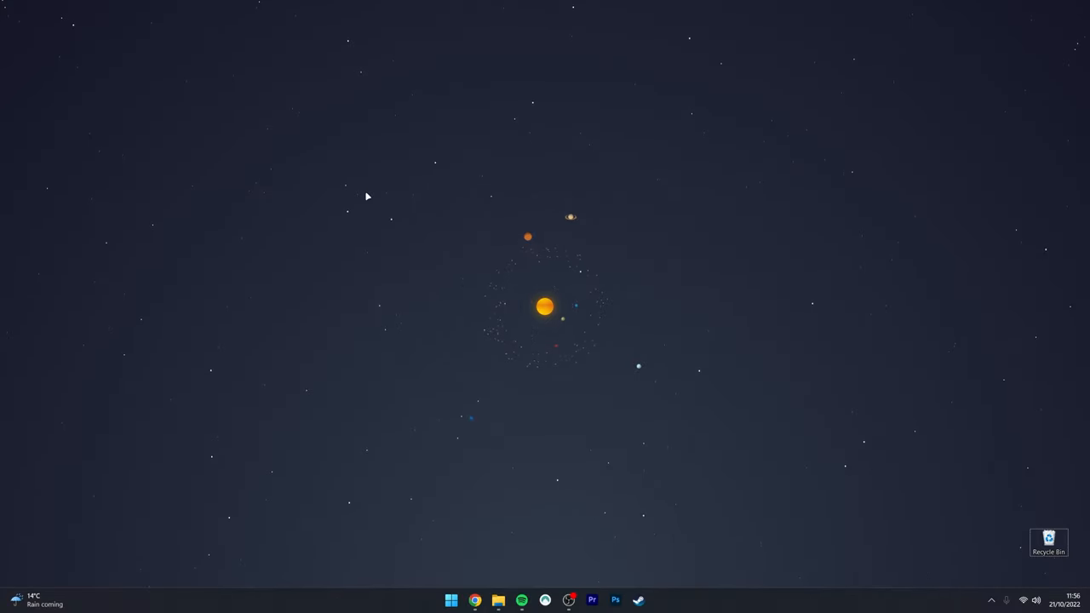
Search 'stor' from the Start menu and launch Microsoft Store.
{"action": "left_click", "coordinate": [451, 601]}
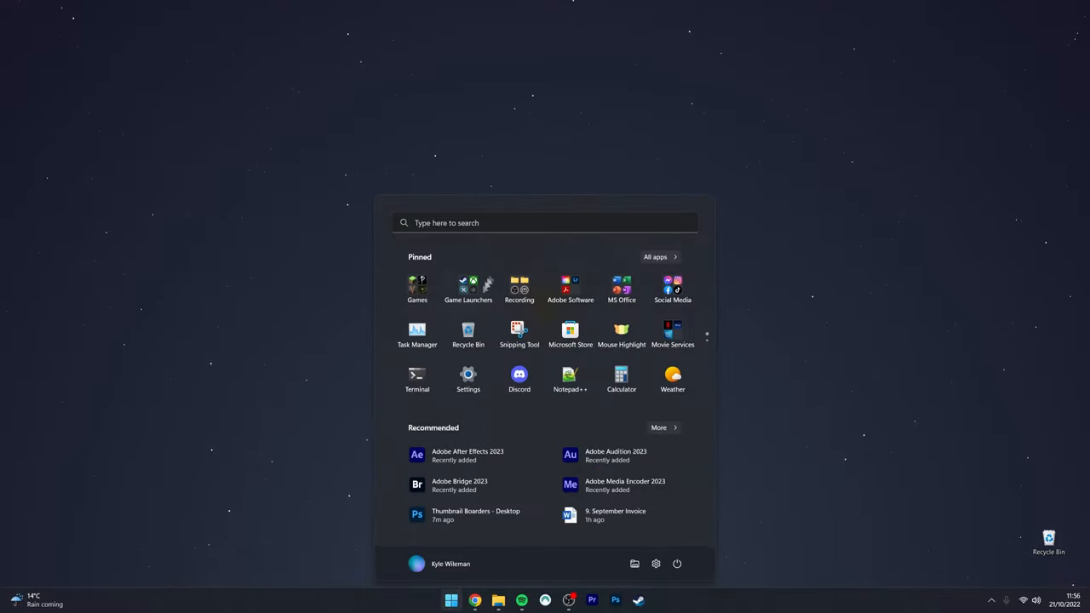
{"action": "type", "text": "store"}
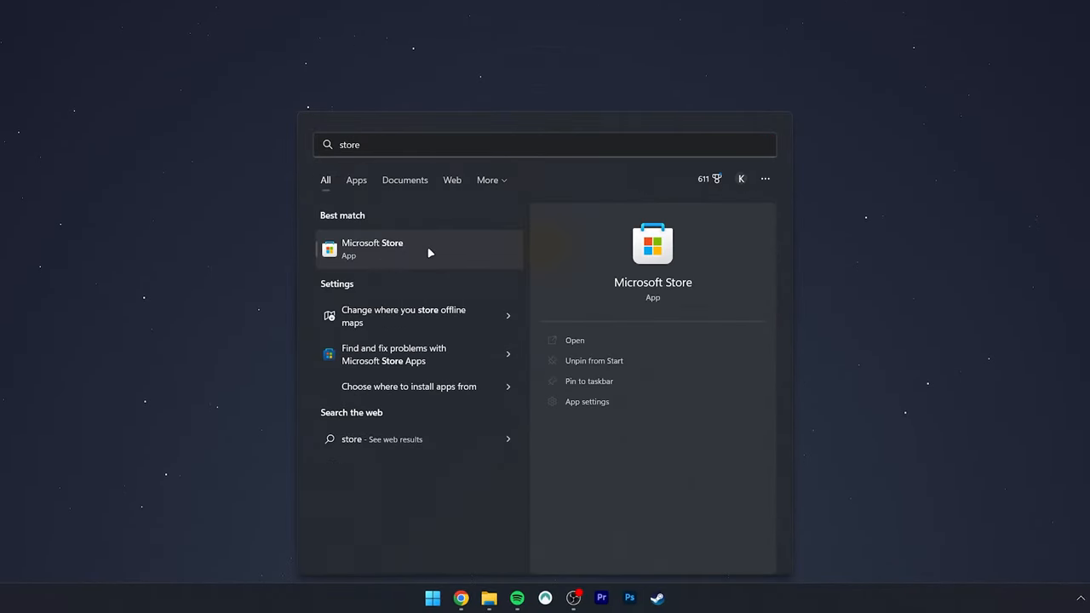
{"action": "left_click", "coordinate": [372, 249]}
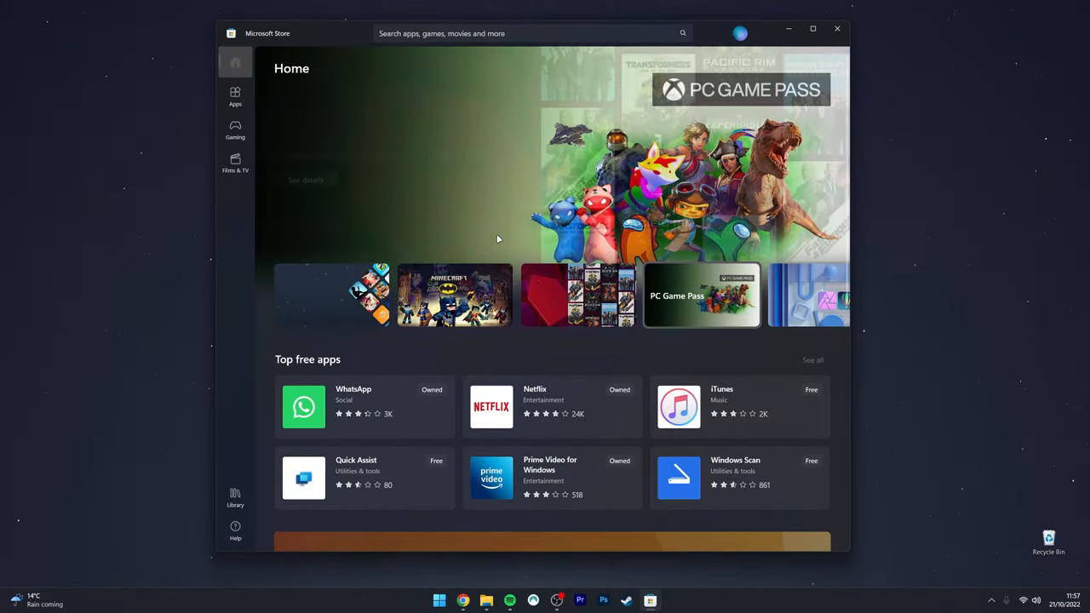
Rerun the recent QuickLook search and view QuickLook's product page and screenshots.
{"action": "left_click", "coordinate": [528, 33]}
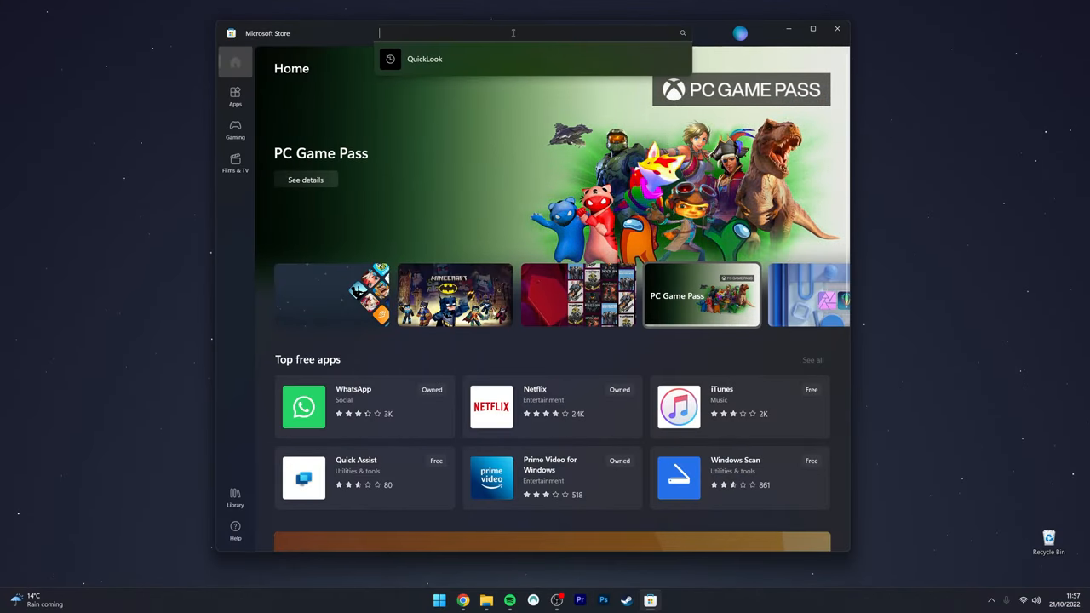
{"action": "mouse_move", "coordinate": [519, 67]}
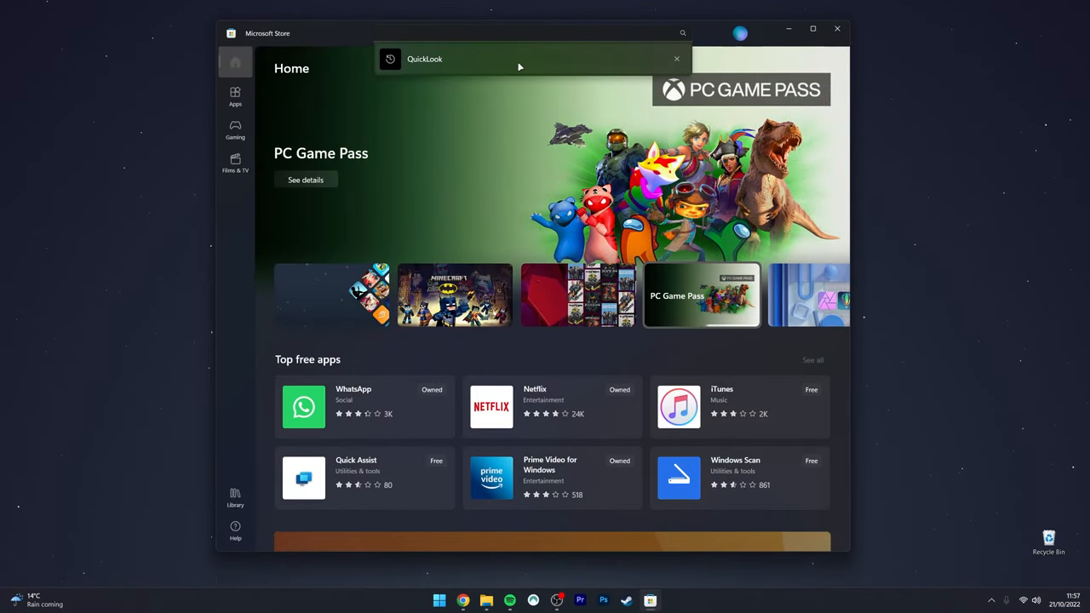
{"action": "left_click", "coordinate": [424, 59]}
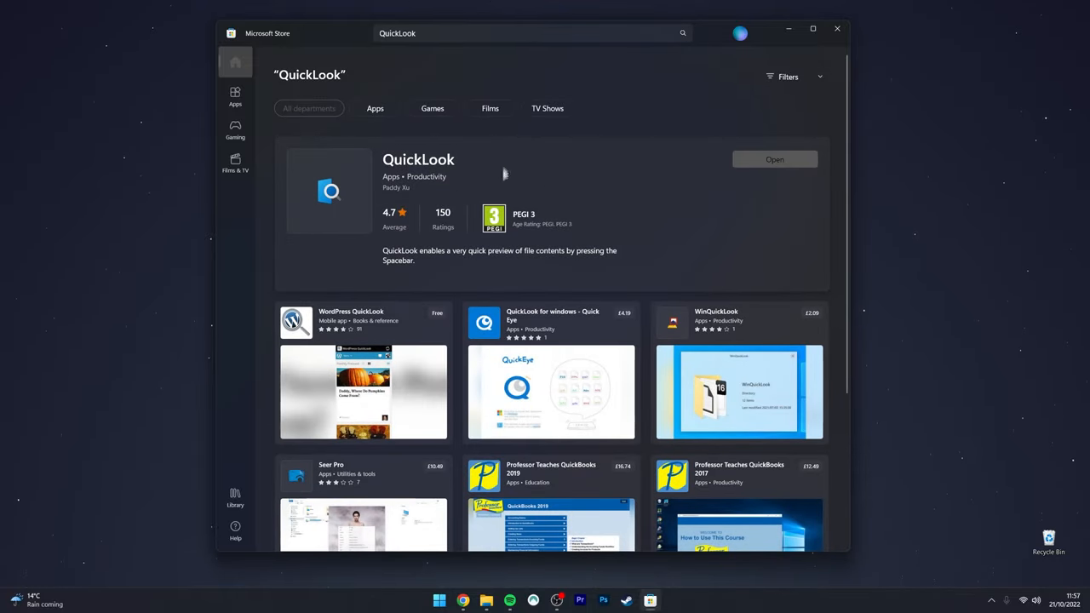
{"action": "left_click", "coordinate": [418, 159]}
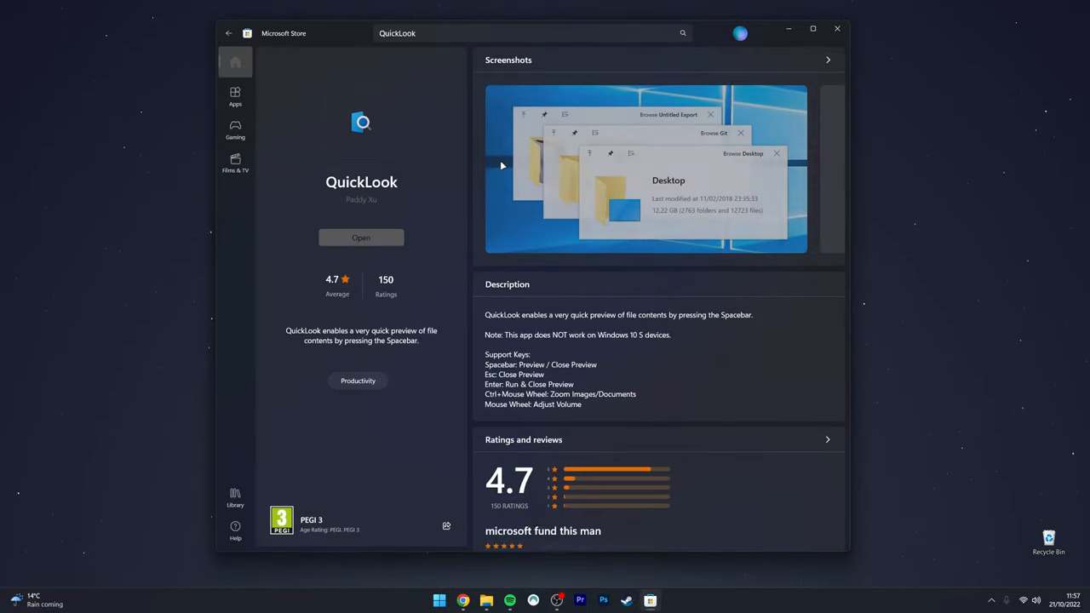
{"action": "scroll", "scroll_direction": "down", "scroll_amount": 3}
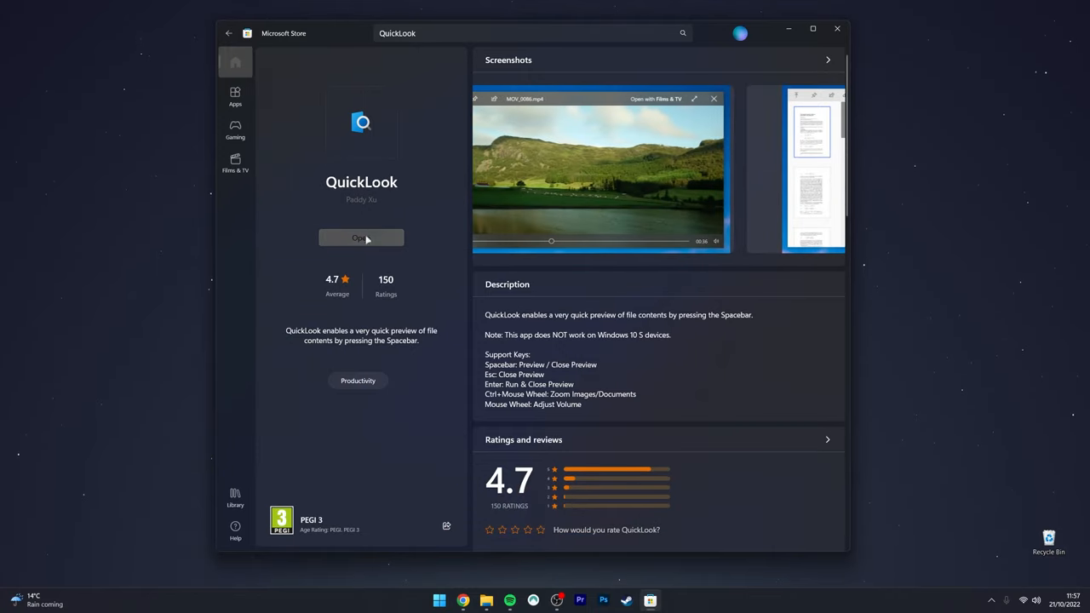
{"action": "mouse_move", "coordinate": [417, 223]}
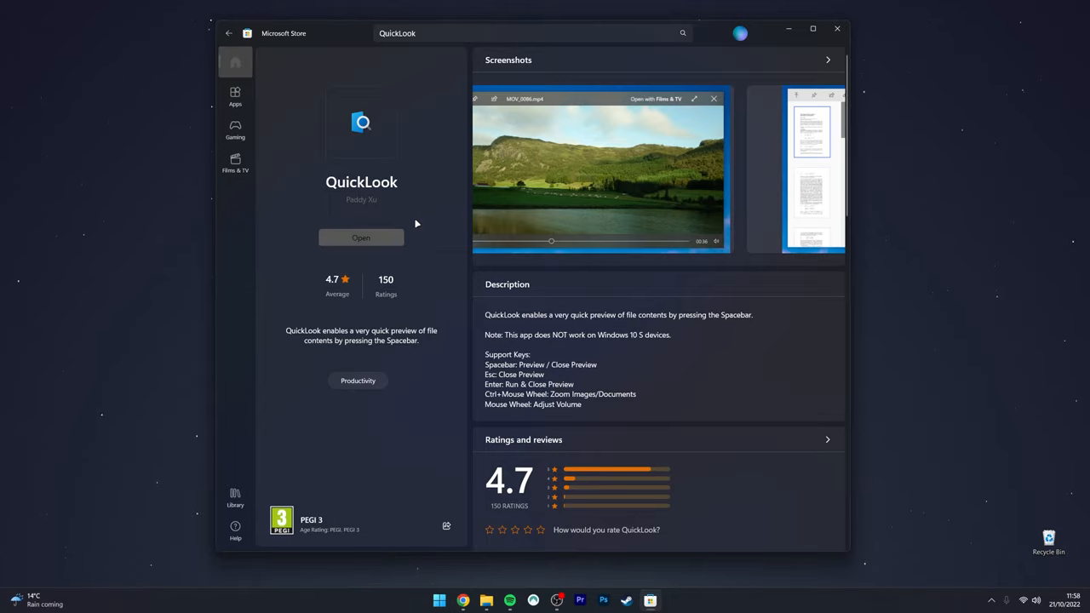
Open QuickLook from its Store page and dismiss the 'already running' notice.
{"action": "left_click", "coordinate": [361, 238]}
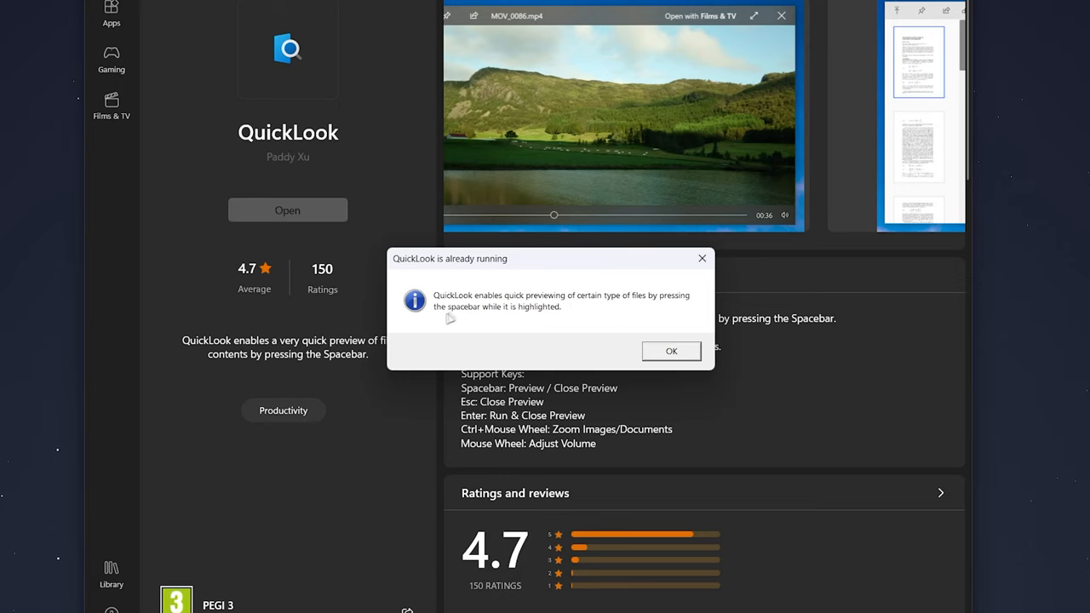
{"action": "mouse_move", "coordinate": [466, 318]}
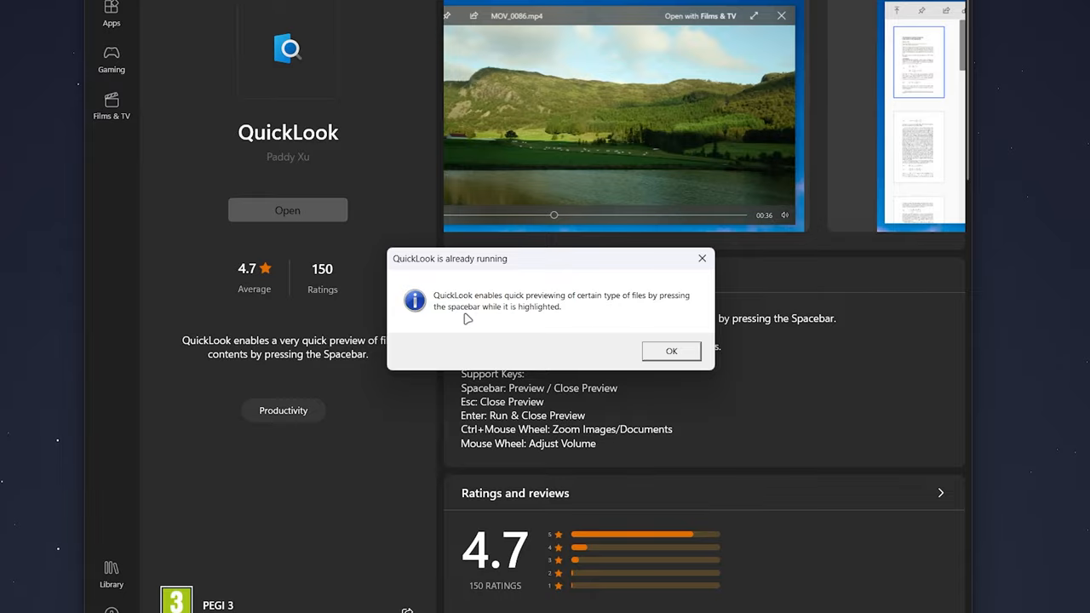
{"action": "left_click", "coordinate": [671, 351]}
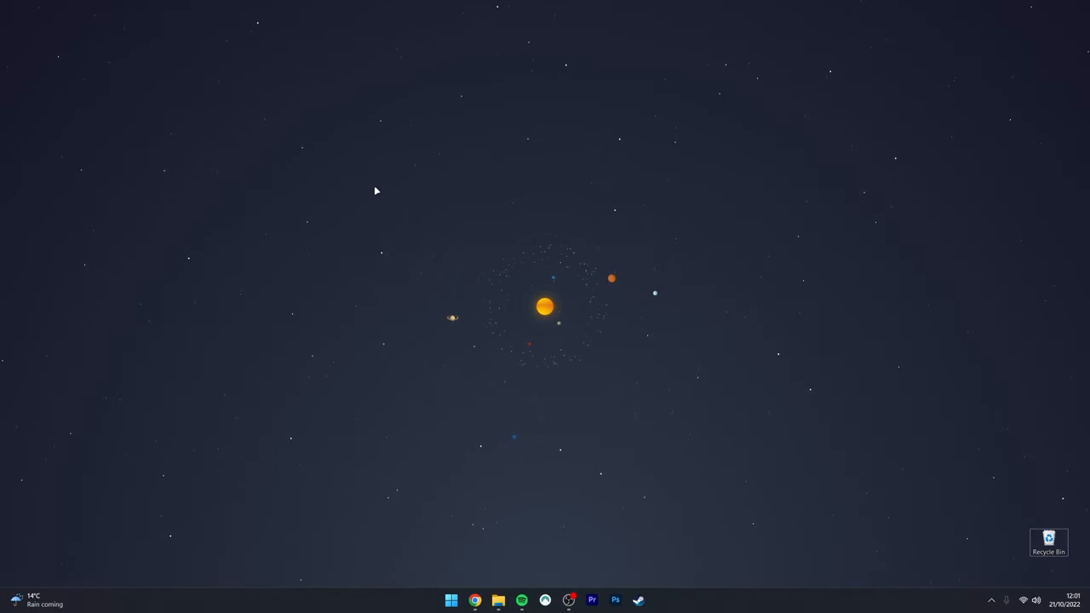
Preview '1. Preview Files.mp4' from the 4. Recordings folder in QuickLook.
{"action": "left_click", "coordinate": [498, 601]}
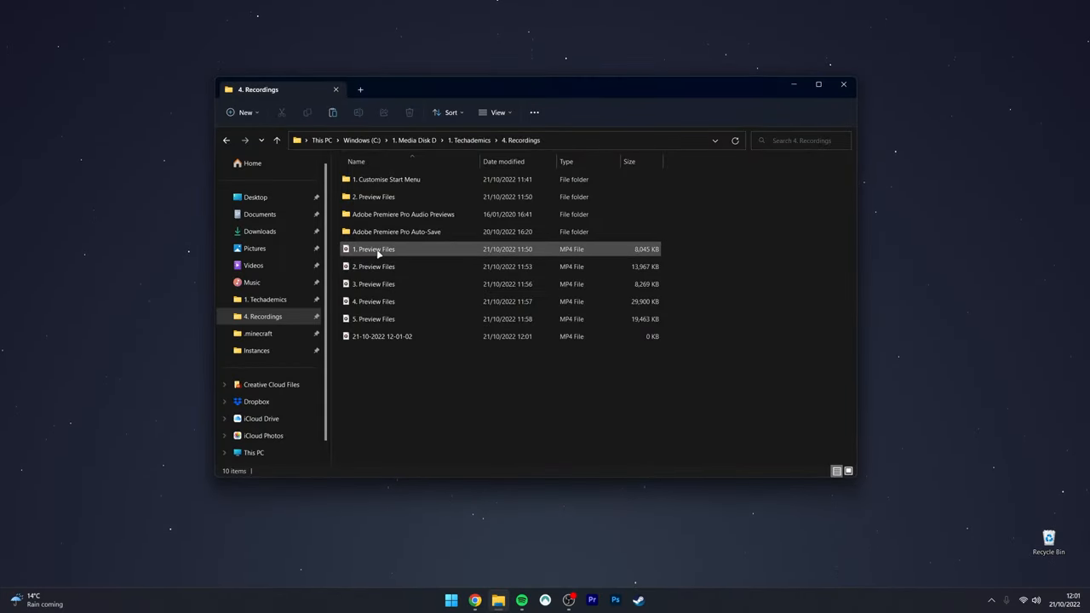
{"action": "left_click", "coordinate": [373, 249]}
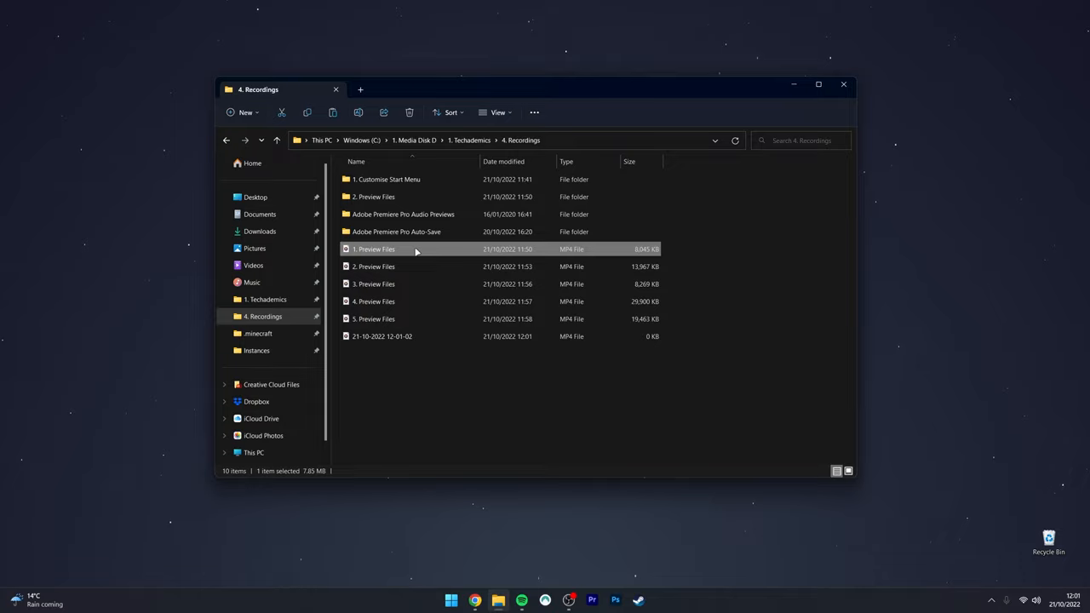
{"action": "double_click", "coordinate": [375, 248]}
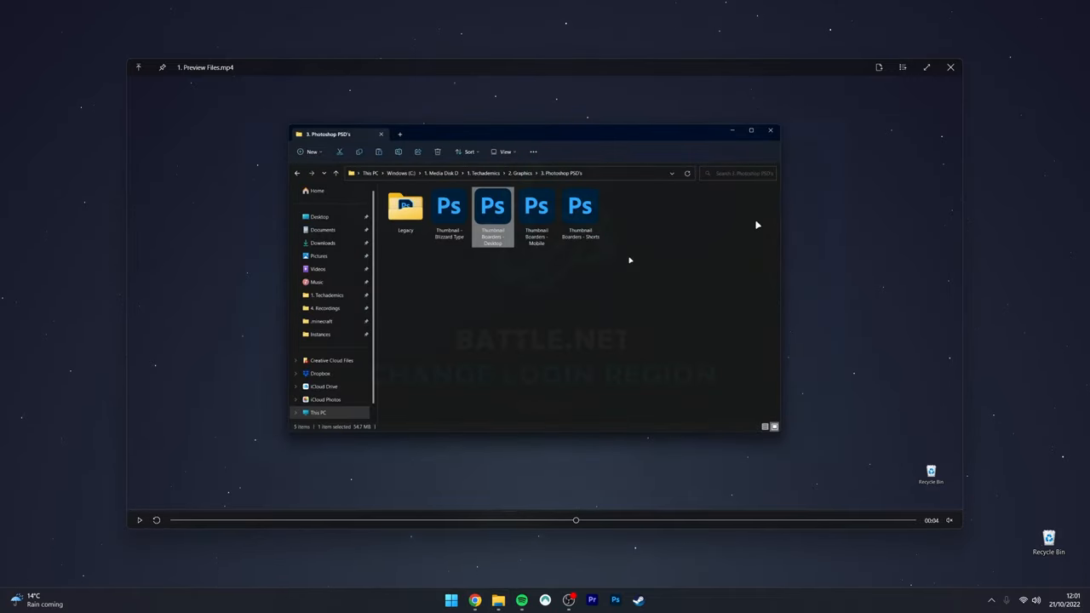
{"action": "mouse_move", "coordinate": [865, 273]}
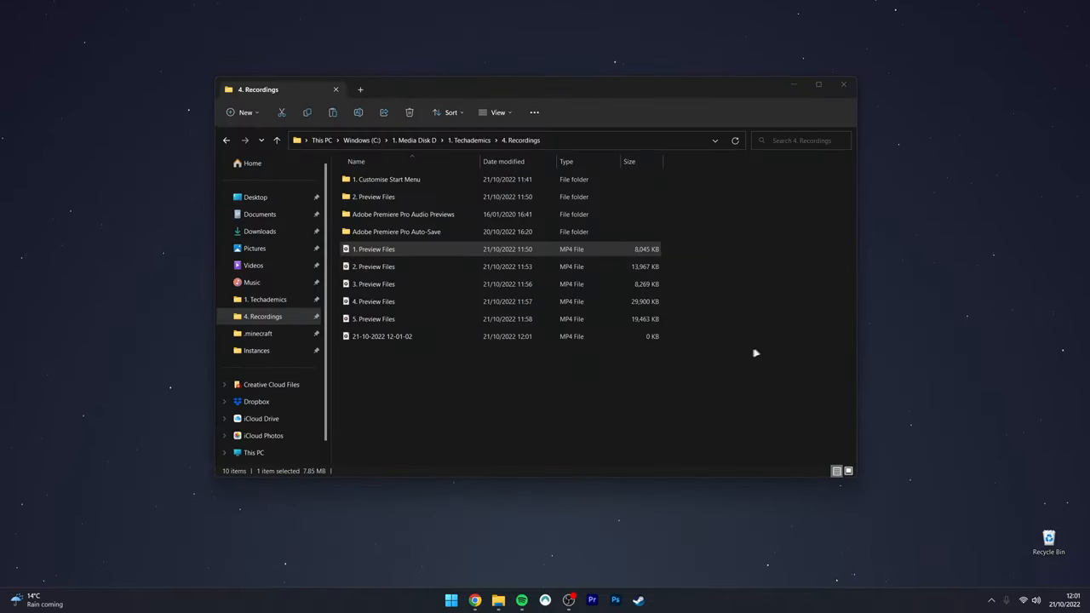
Confirm QuickLook is listed as Enabled in Task Manager's Startup apps, then close it.
{"action": "left_click", "coordinate": [844, 85]}
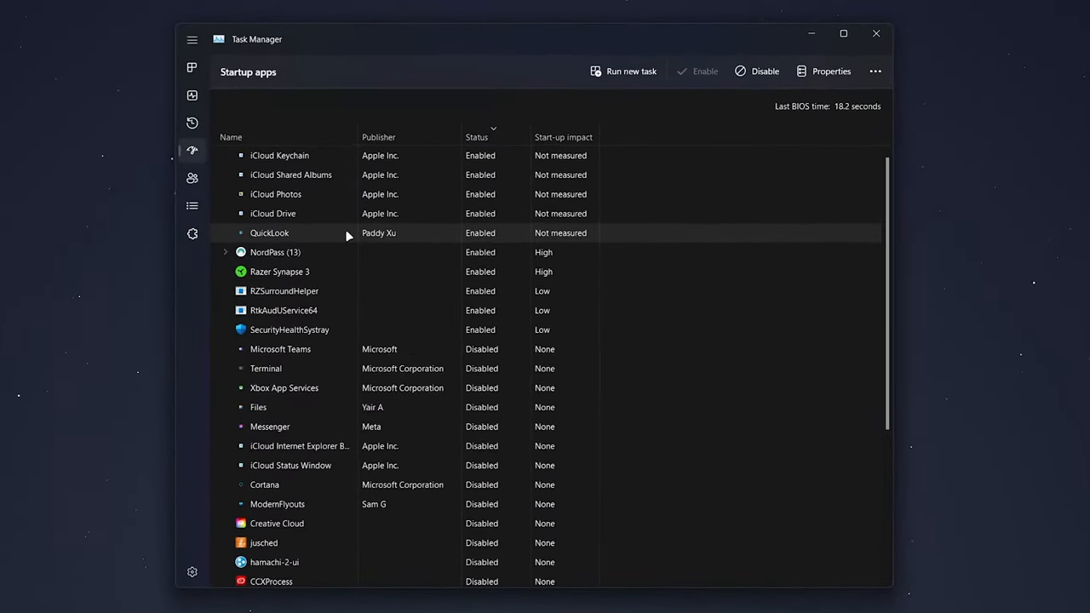
{"action": "left_click", "coordinate": [876, 34]}
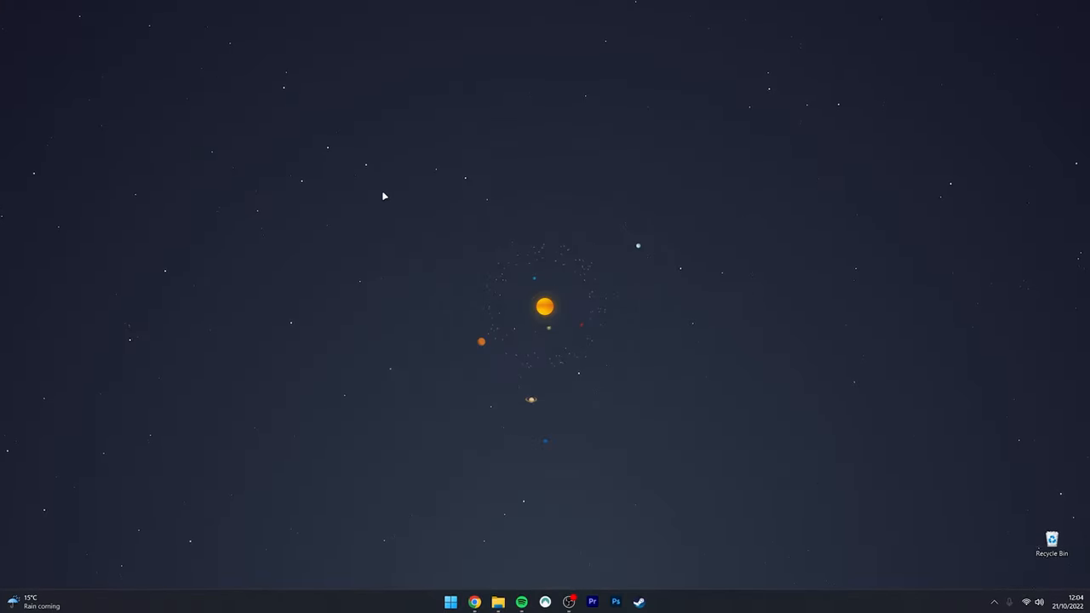